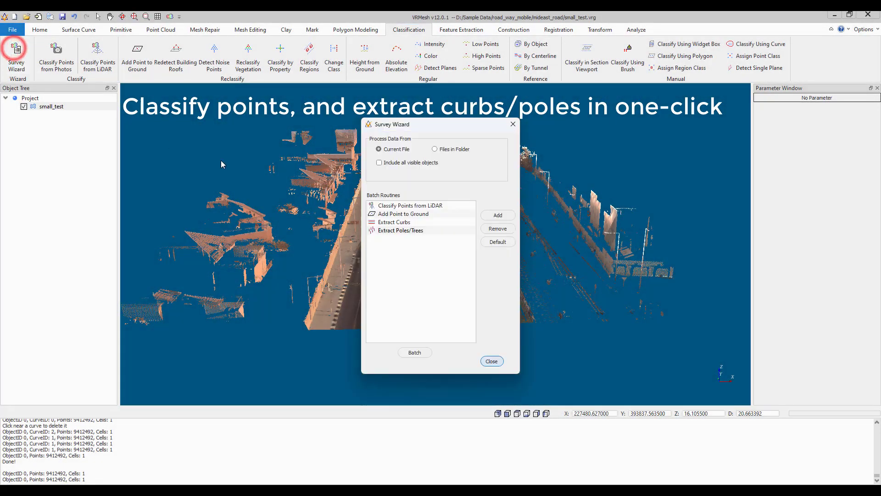
- Review the parameters of the LiDAR classification, add-points-to-ground, curb extraction and pole/tree extraction routines
left_click(410, 205)
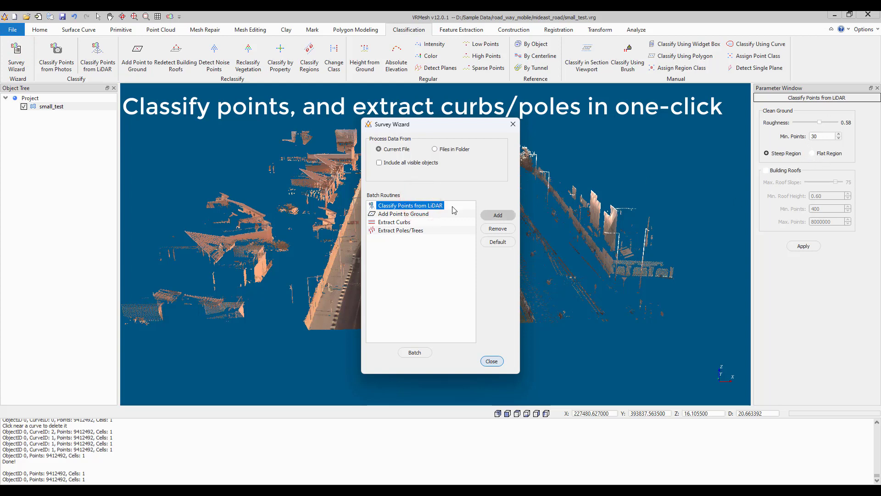
left_click(404, 214)
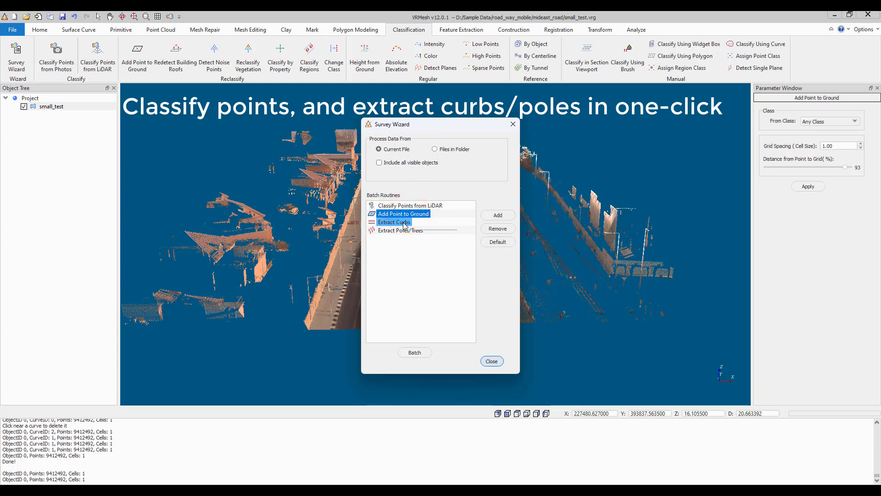
left_click(395, 222)
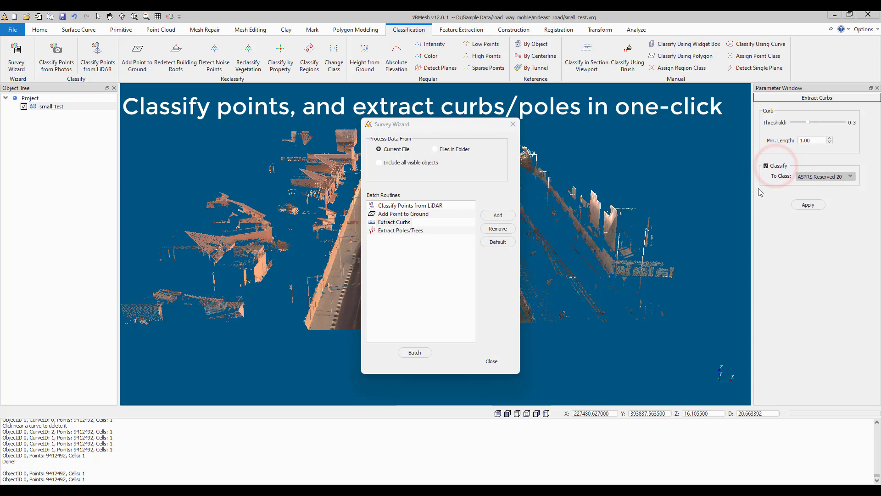
left_click(400, 230)
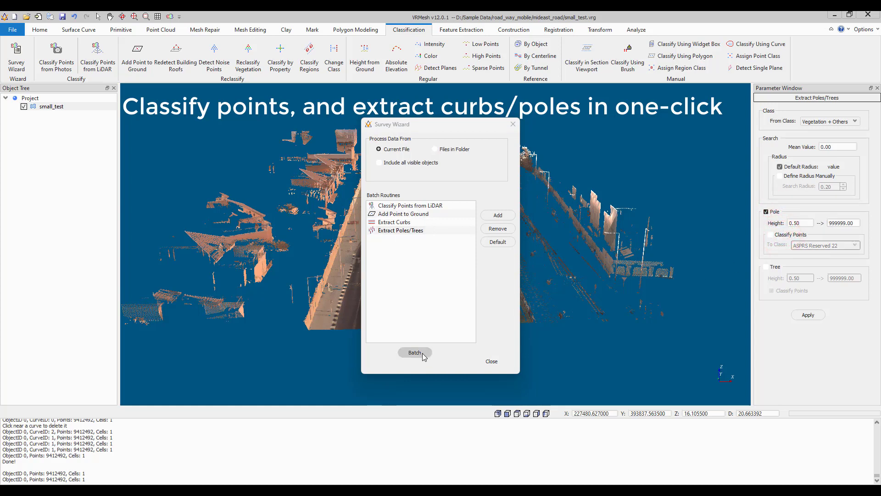
- Run all routines in one batch, then hide the small_test cloud and poles so only the curb curves show
left_click(414, 353)
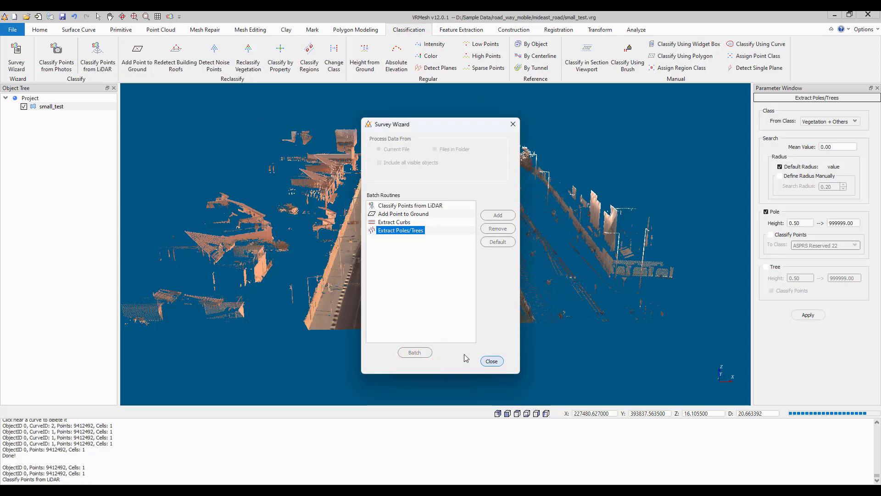
left_click(490, 360)
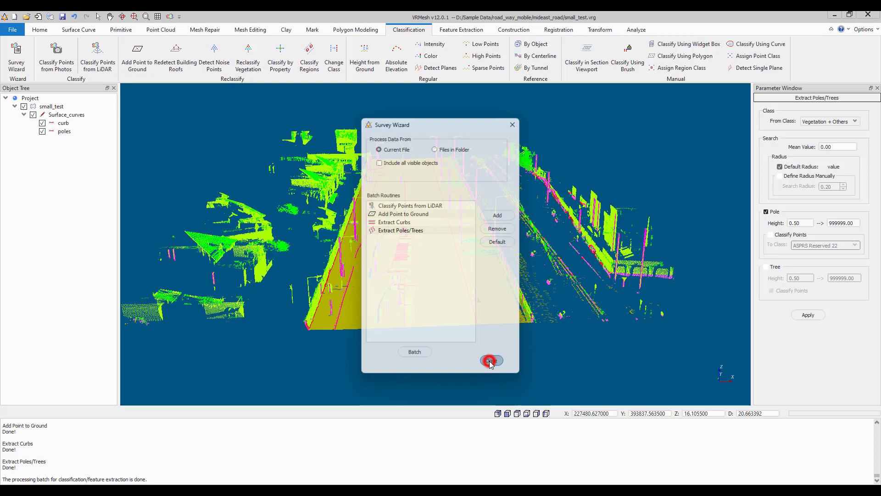
left_click(490, 360)
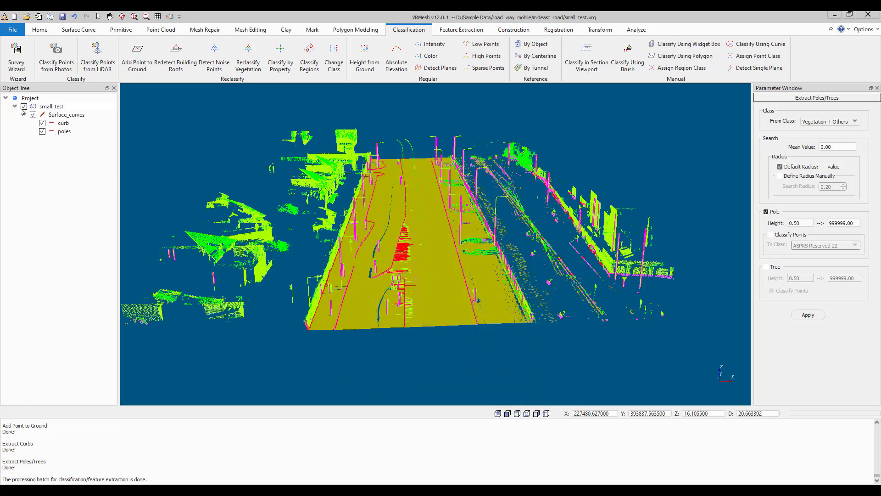
left_click(64, 122)
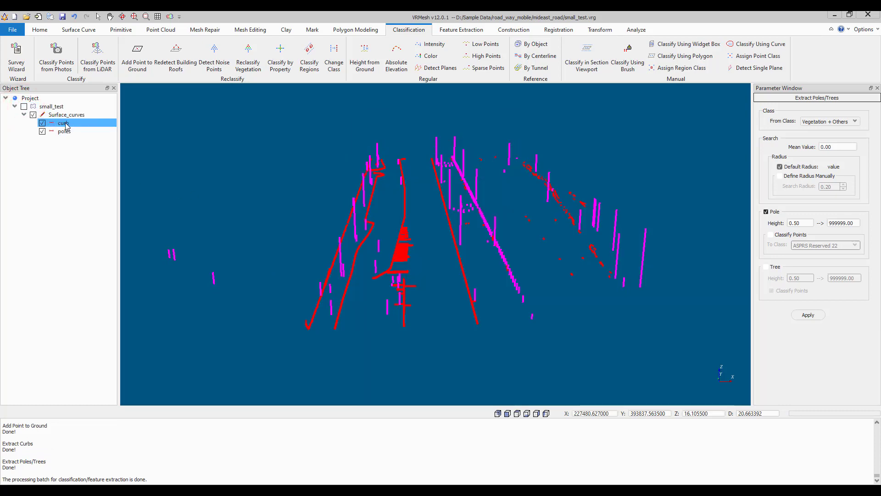
left_click(42, 131)
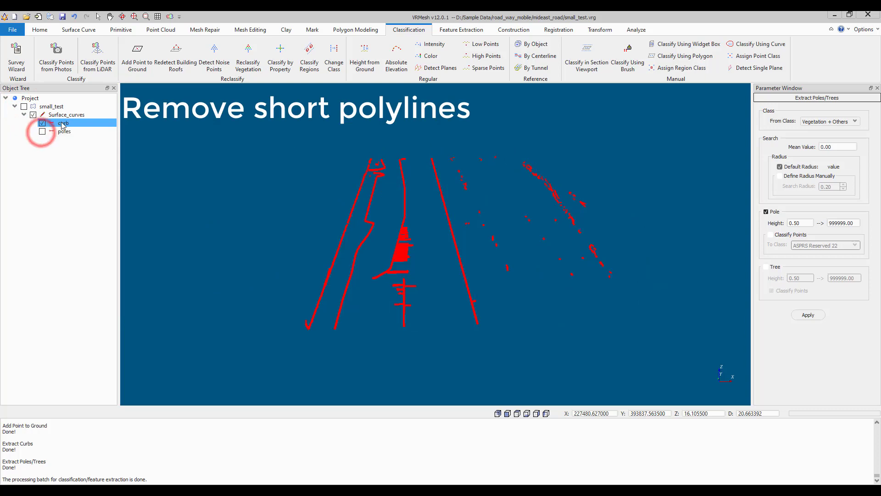
- Remove curb polylines shorter than 30.92 from the curb group, then hide curb and show poles
left_click(78, 29)
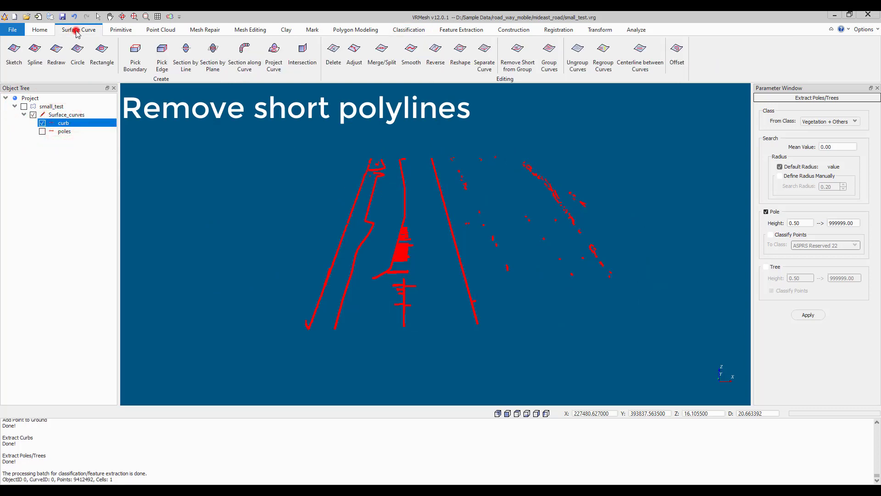
left_click(517, 53)
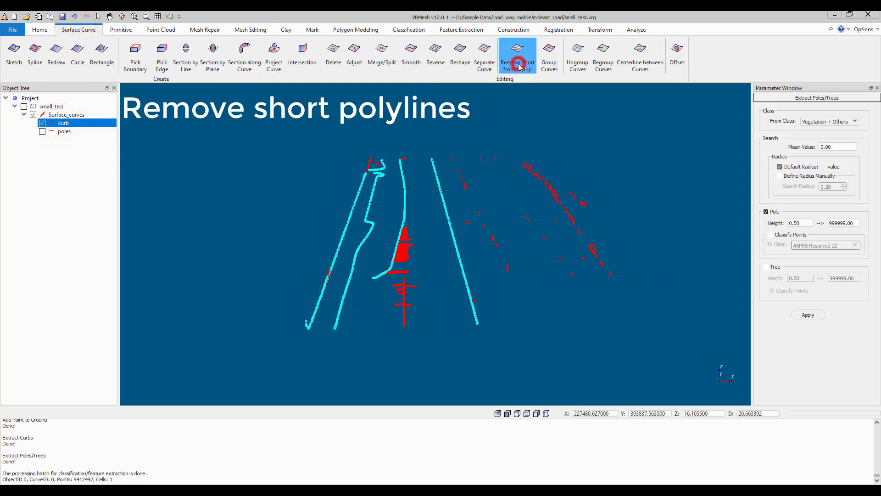
left_click(516, 56)
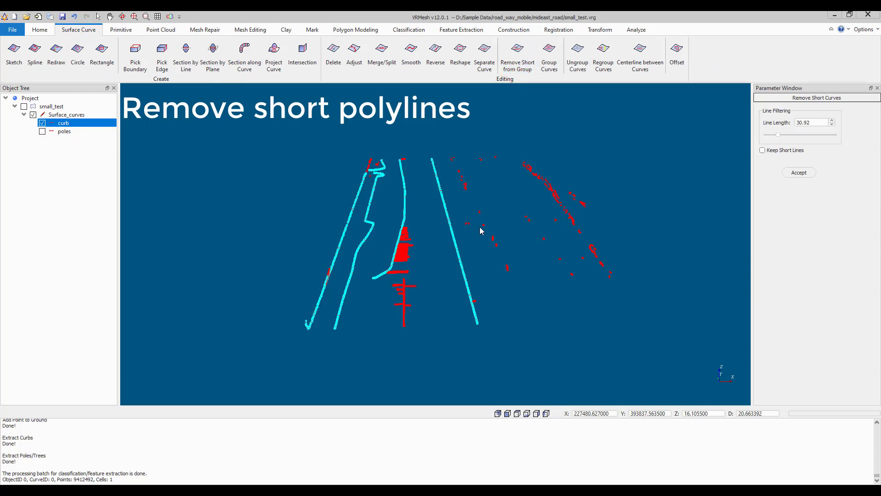
left_click(798, 173)
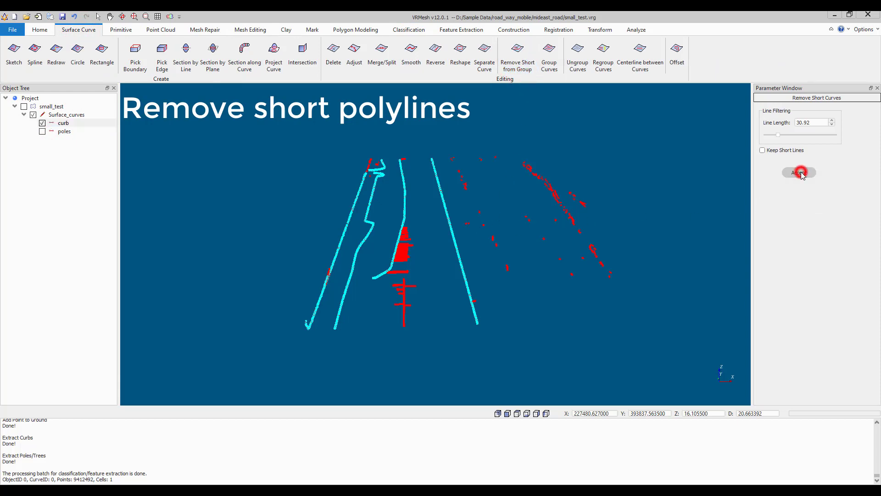
left_click(797, 172)
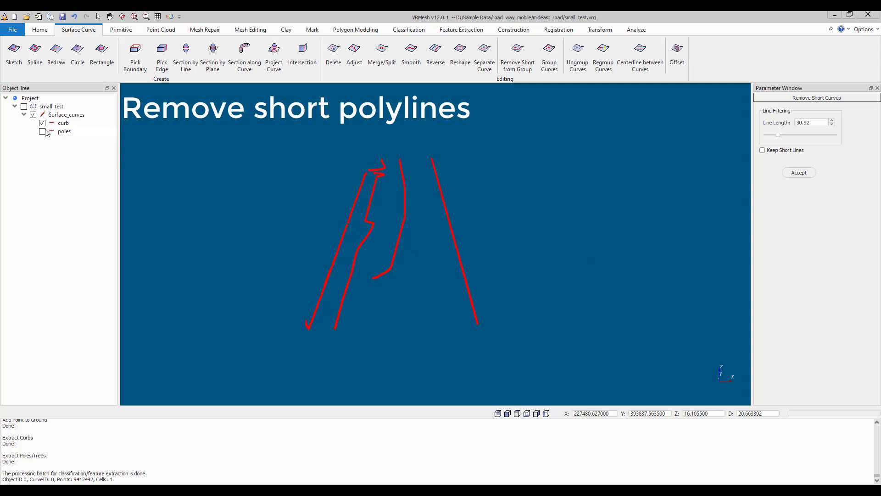
left_click(43, 131)
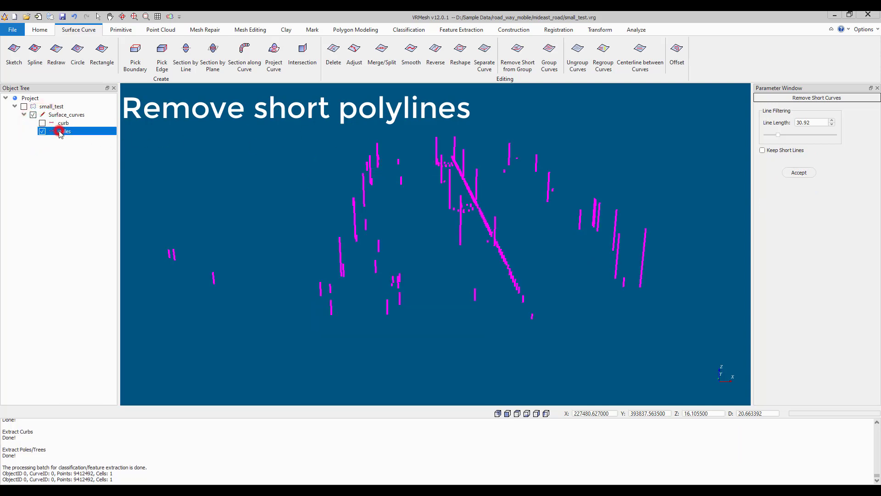
- Remove short polylines from the pole group and show the small_test road cloud again
left_click(58, 131)
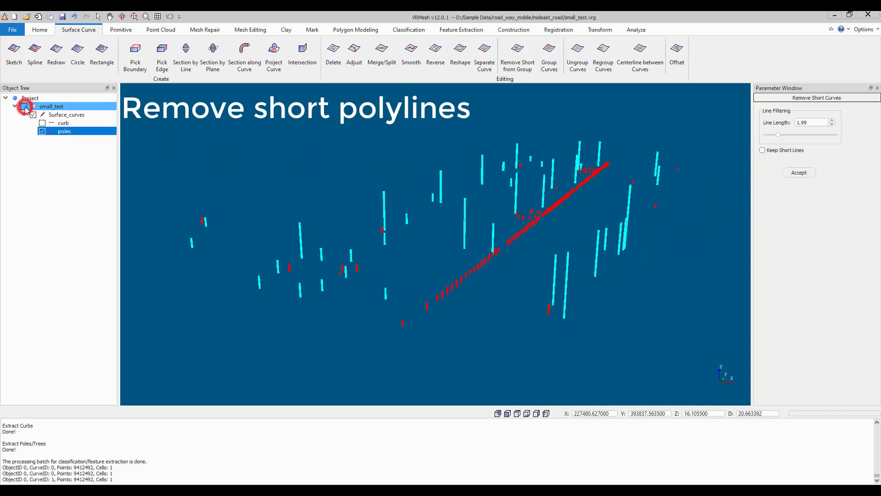
left_click(24, 106)
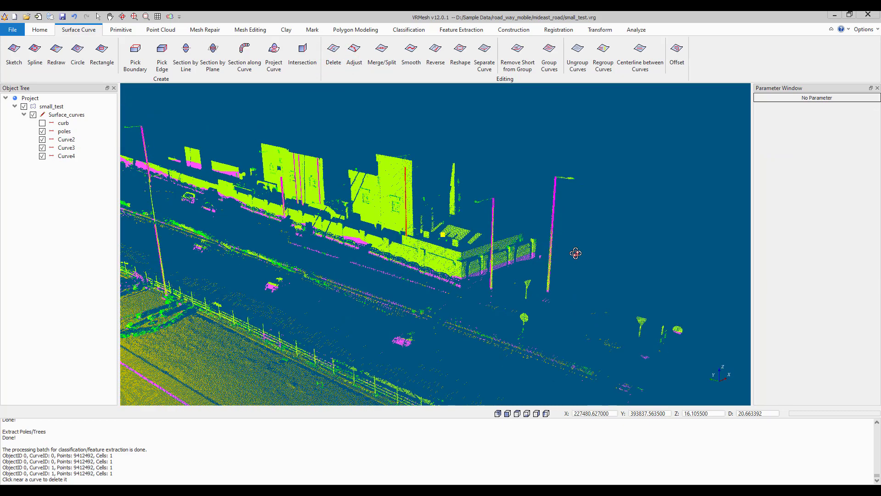
mouse_move(315, 201)
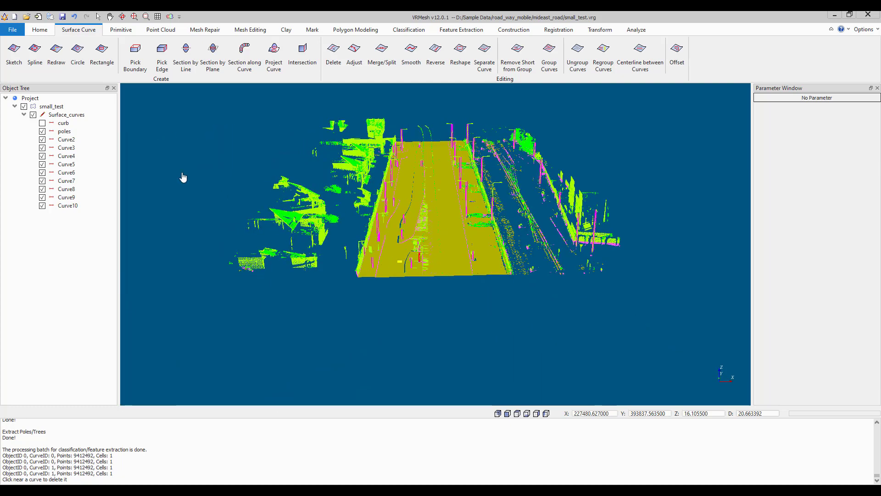
- Group the separated pole curves into one curve, rename it poles, and hide it
left_click(66, 138)
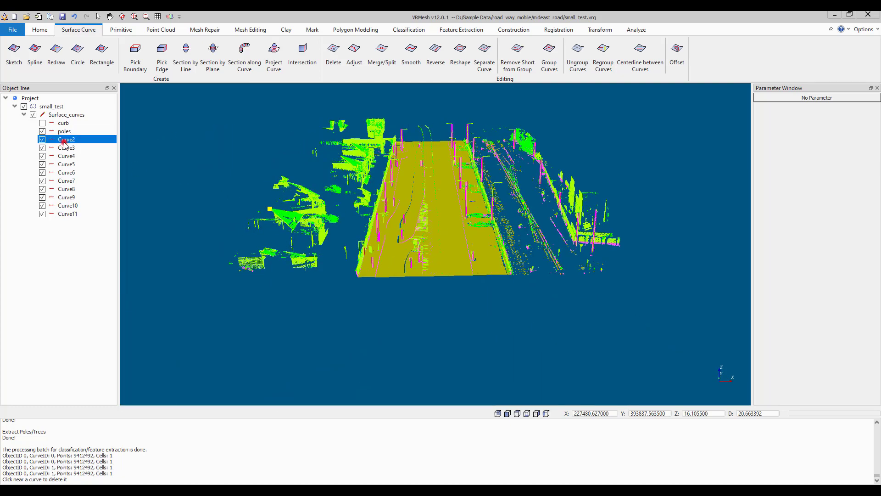
right_click(66, 139)
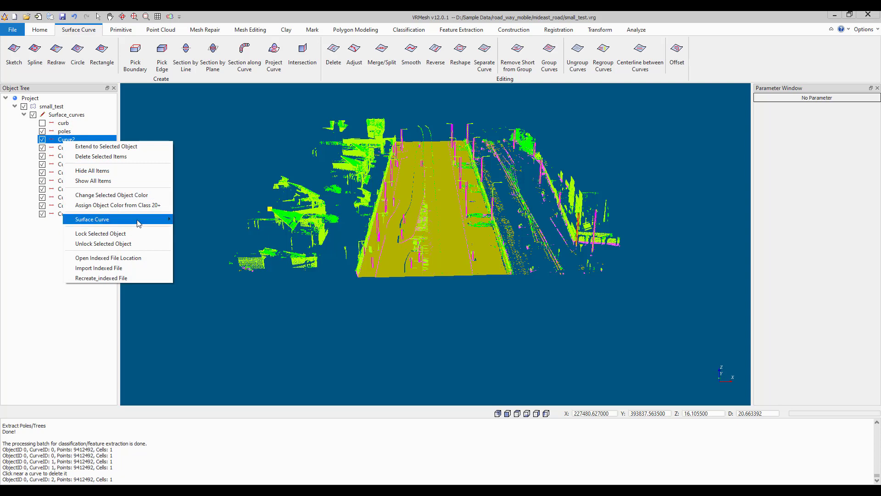
left_click(101, 156)
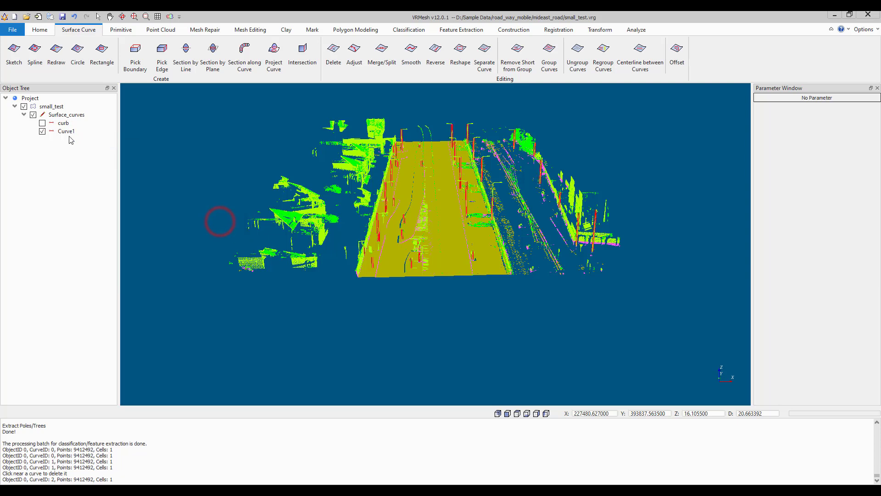
double_click(66, 131)
type("poles")
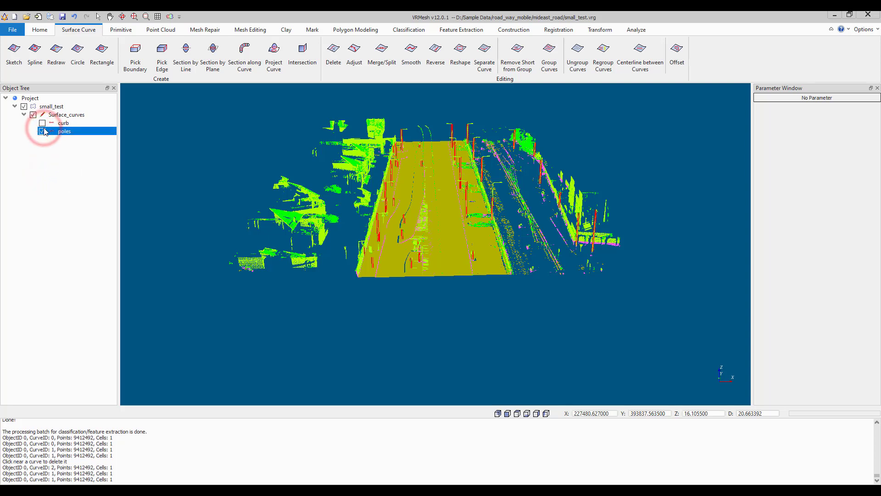
left_click(42, 122)
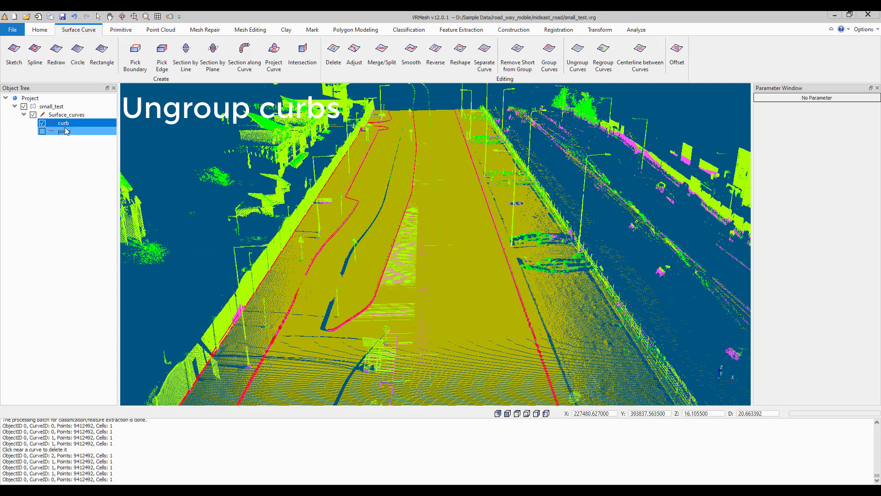
- Use Show All Items on the curb group so every project item is visible
right_click(62, 122)
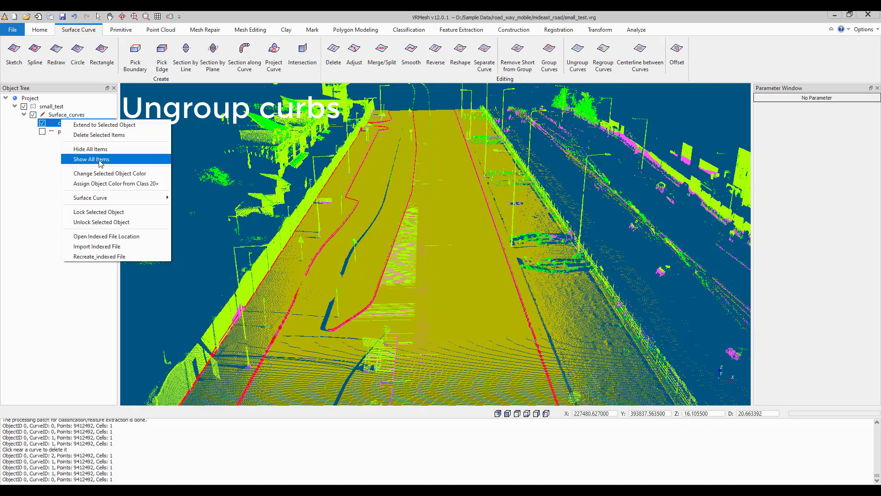
left_click(91, 159)
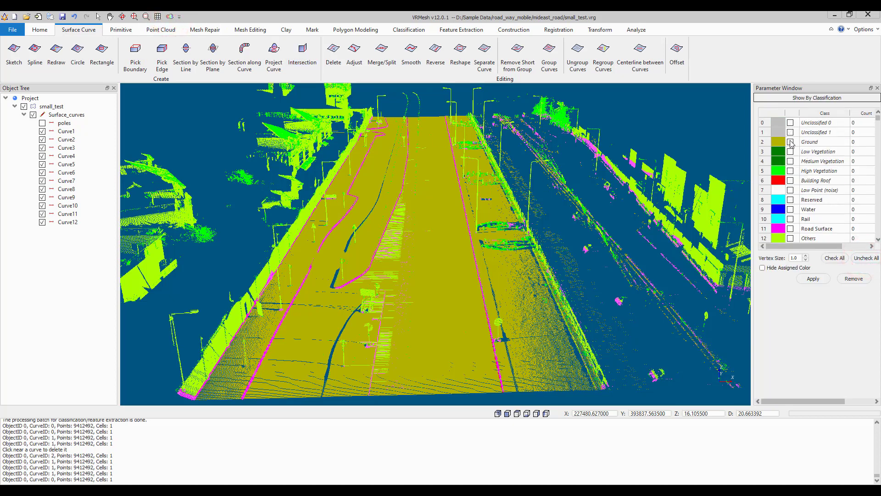
- Set class 20 (ASPRS Reserved) to cyan and apply the class display to the cloud
scroll("down", 3)
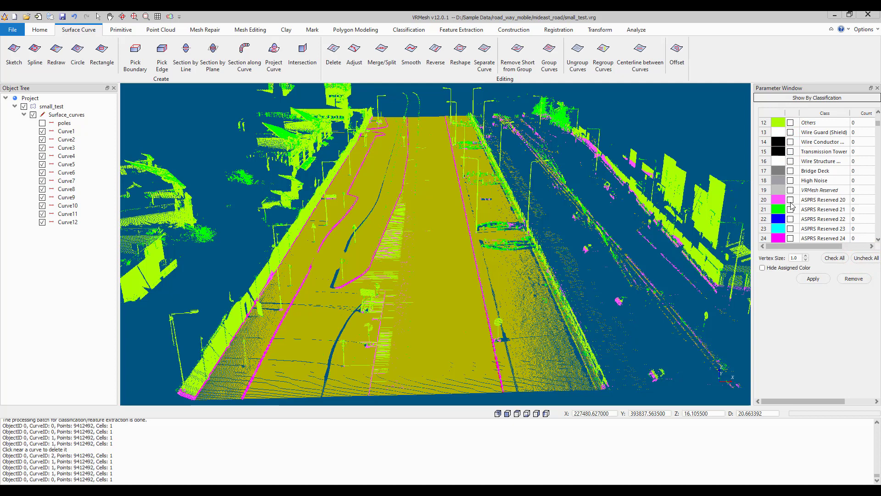
left_click(779, 199)
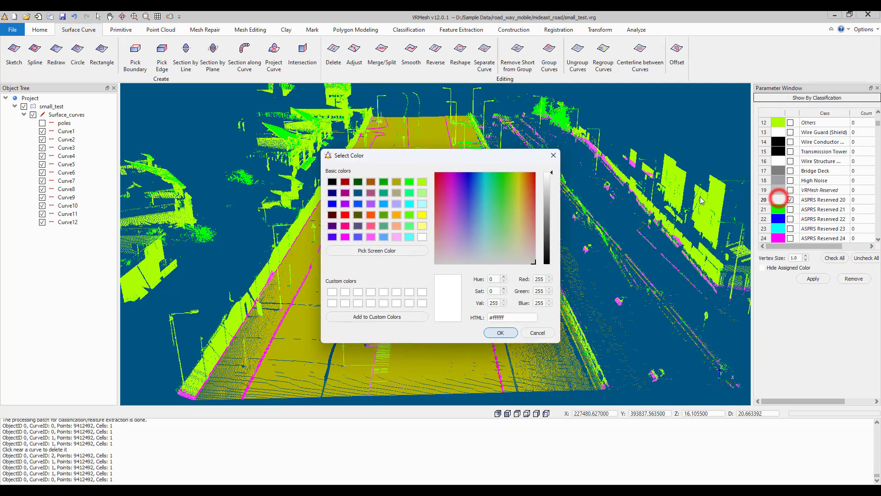
left_click(408, 235)
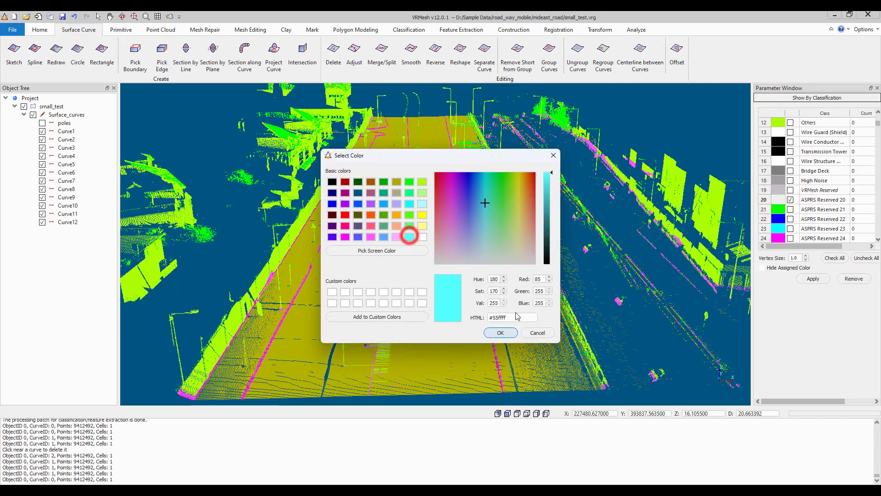
left_click(499, 333)
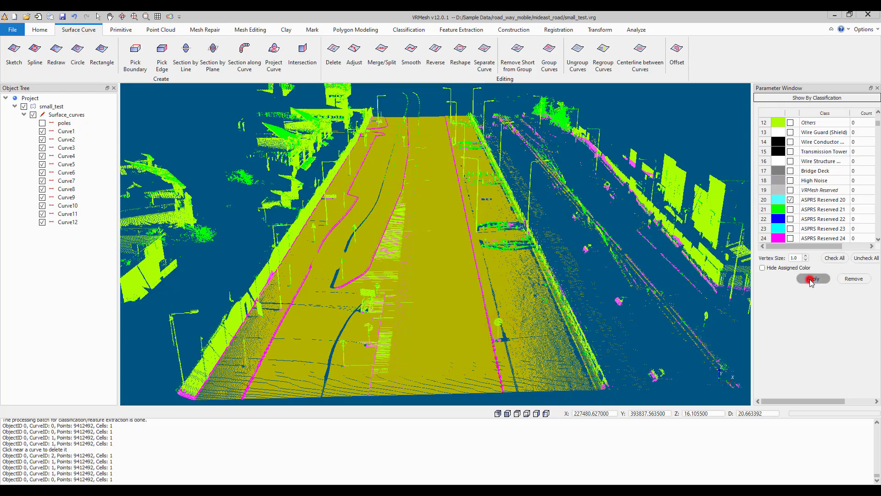
left_click(812, 278)
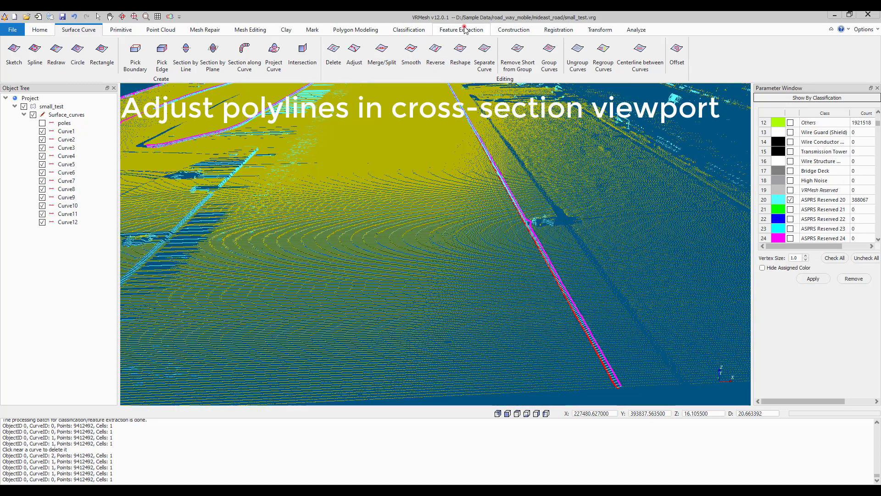
- Start Adjust Catenary String on a curb polyline and draw a cross-section line across the curb
left_click(460, 29)
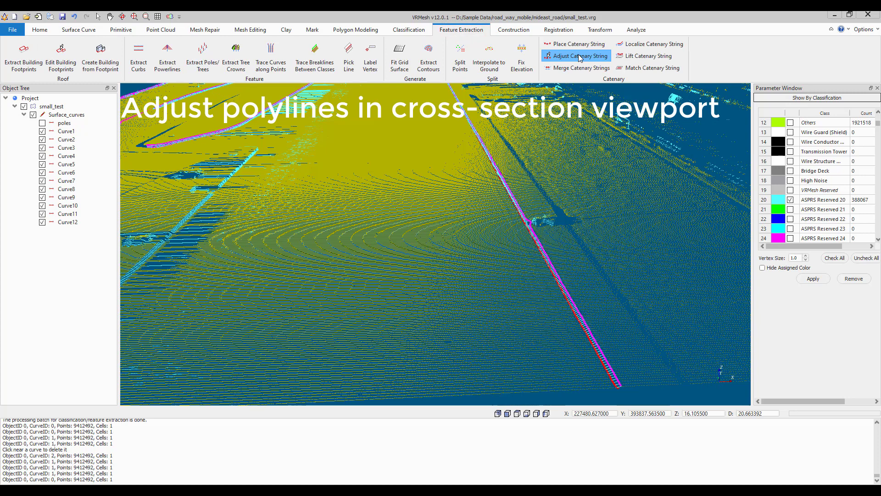
left_click(579, 56)
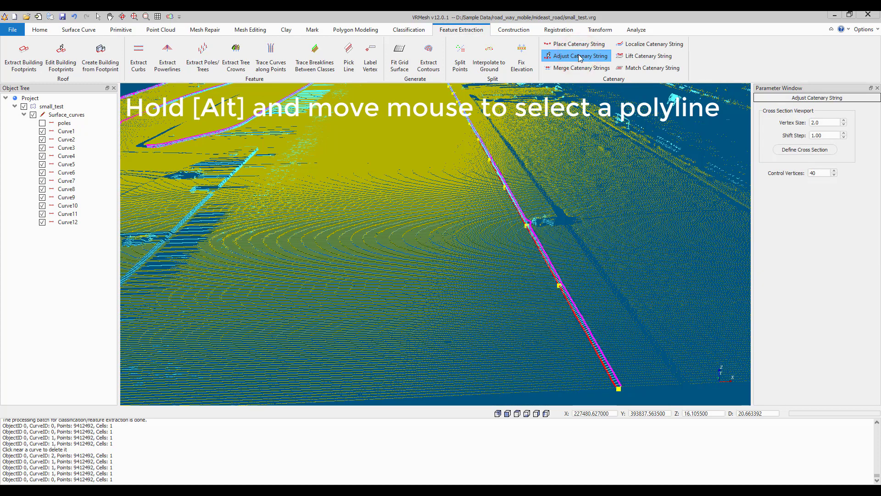
mouse_move(542, 248)
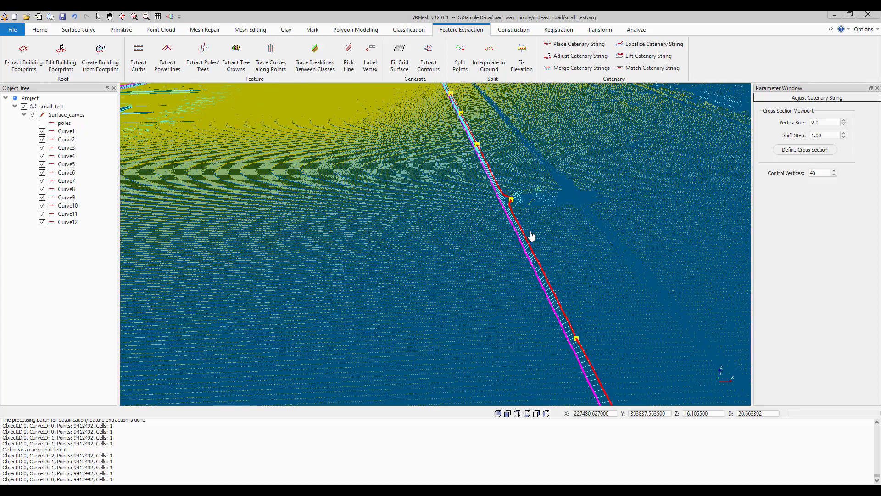
left_click(804, 150)
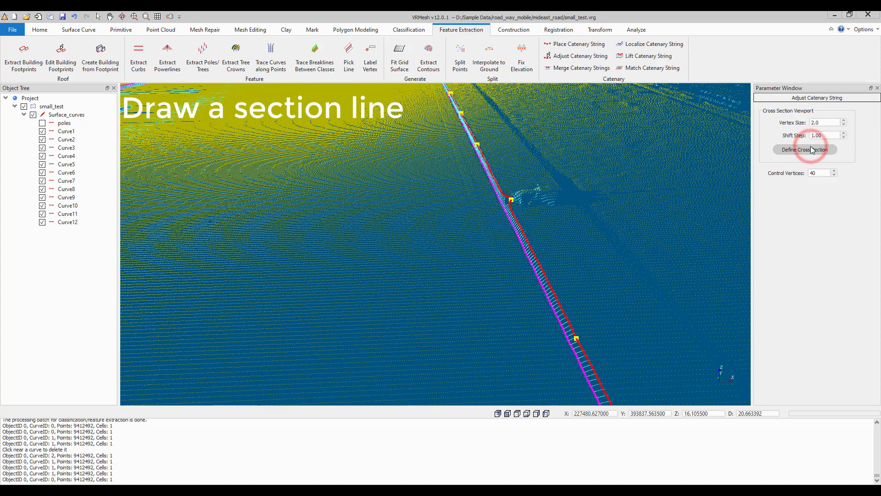
left_click(804, 149)
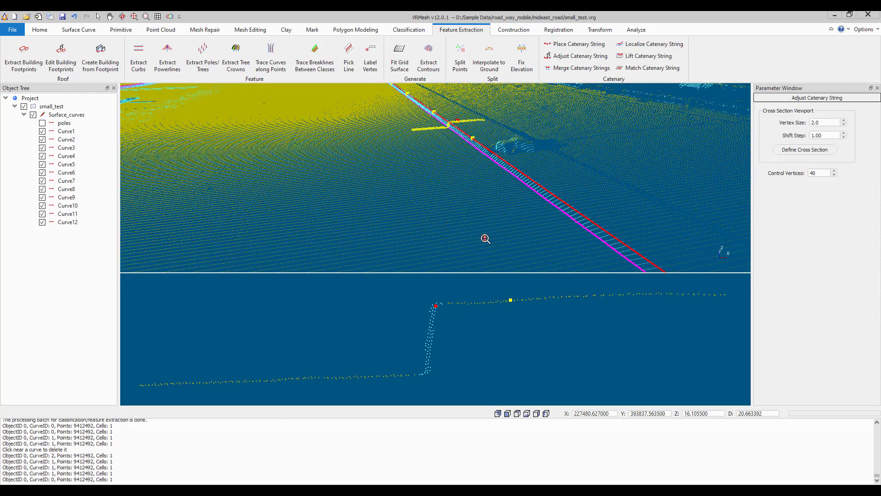
- Move the cross region along the curb with the wheel and adjust the polyline vertex to the curb edge
scroll("up", 3)
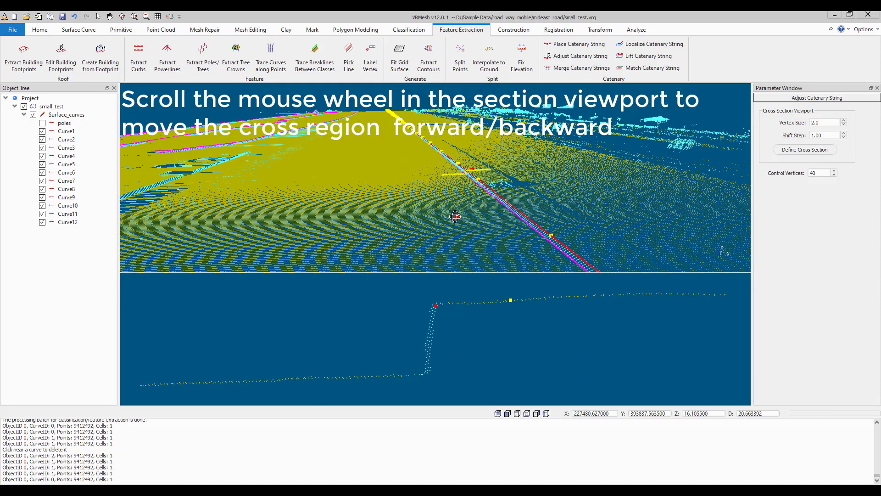
scroll("down", 3)
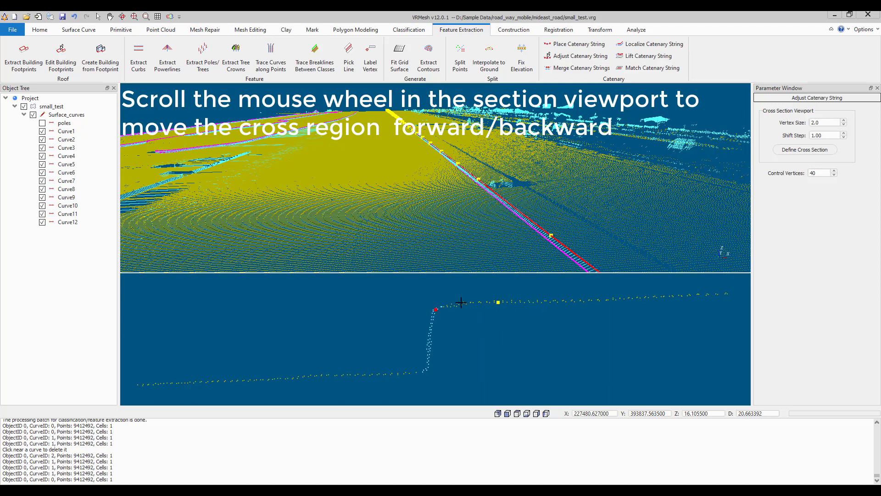
left_click(355, 29)
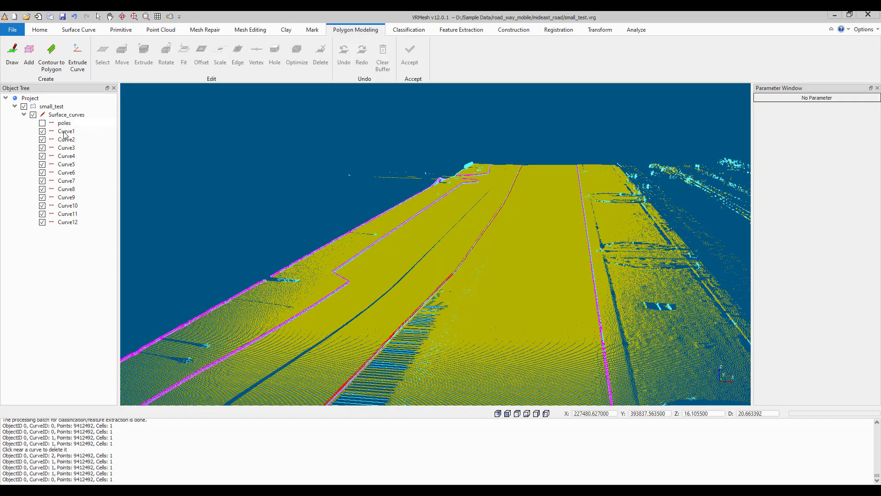
- Group the twelve curb curves into one object and rename it curbs
right_click(65, 131)
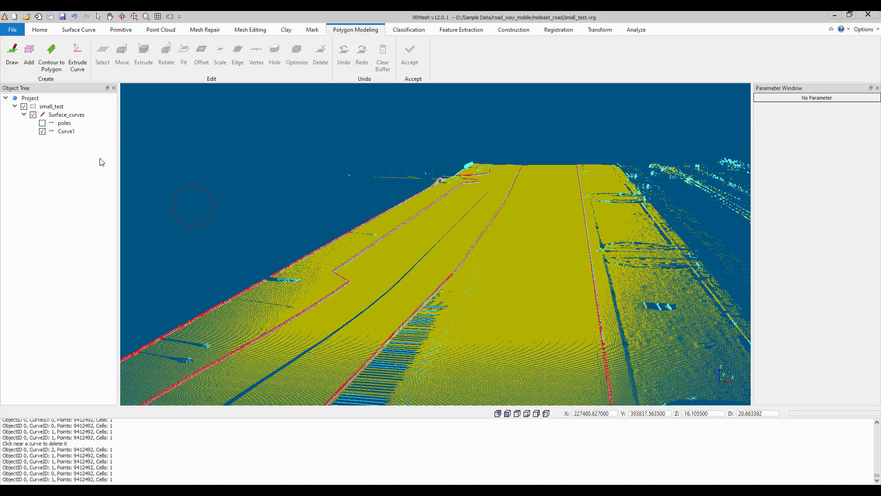
double_click(66, 131)
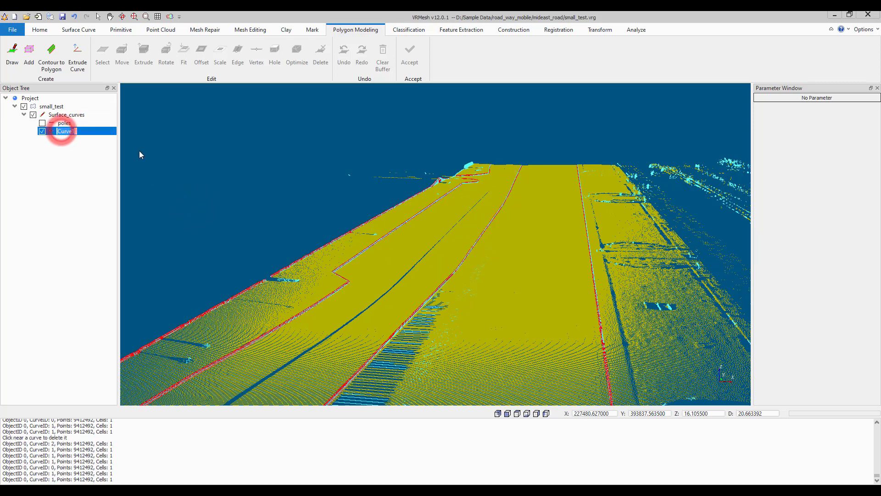
type("curb")
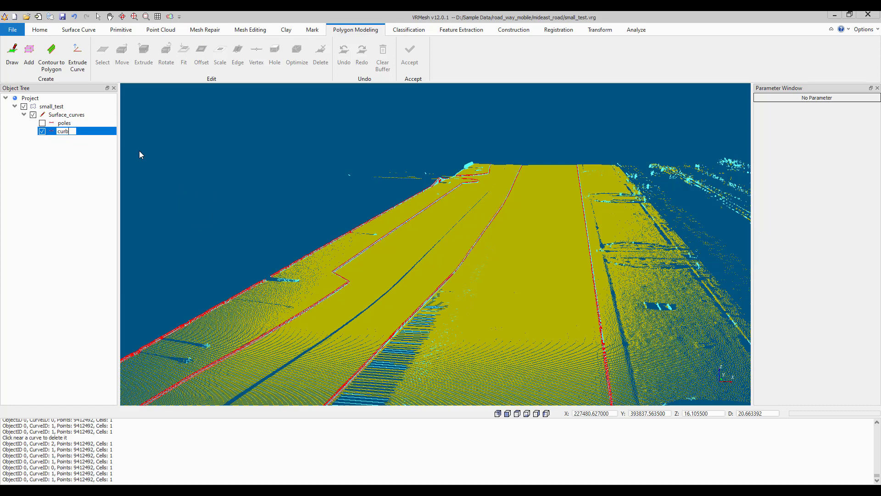
left_click(66, 115)
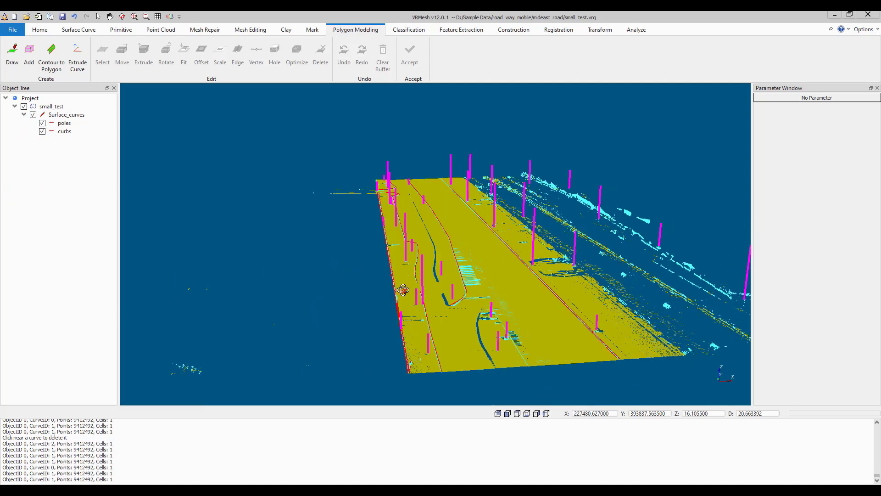
- Remove the marked classification colour so the road cloud shows its true colours
right_click(403, 289)
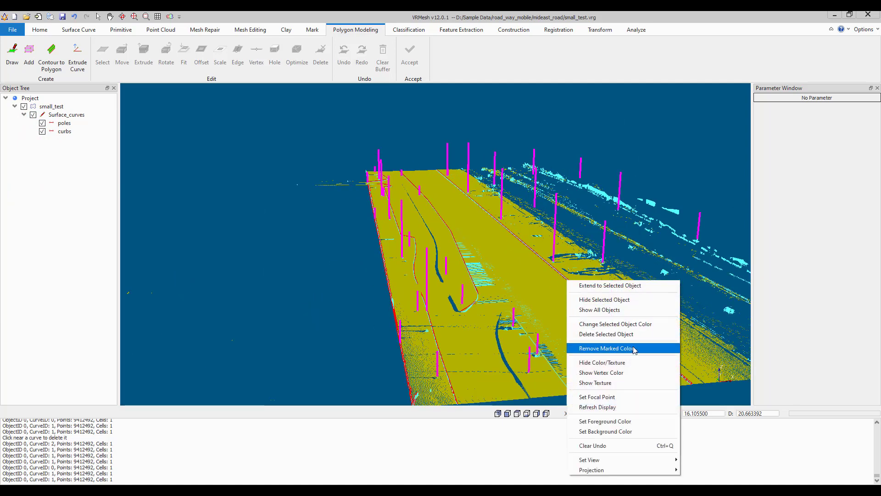
left_click(604, 348)
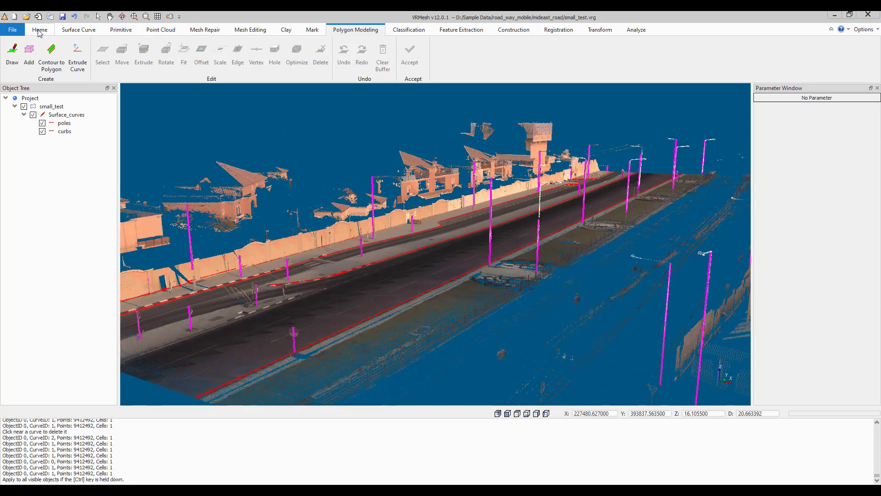
- Enable Rotate around Point and start Auto Rotate from the Home Visualization tools
left_click(39, 30)
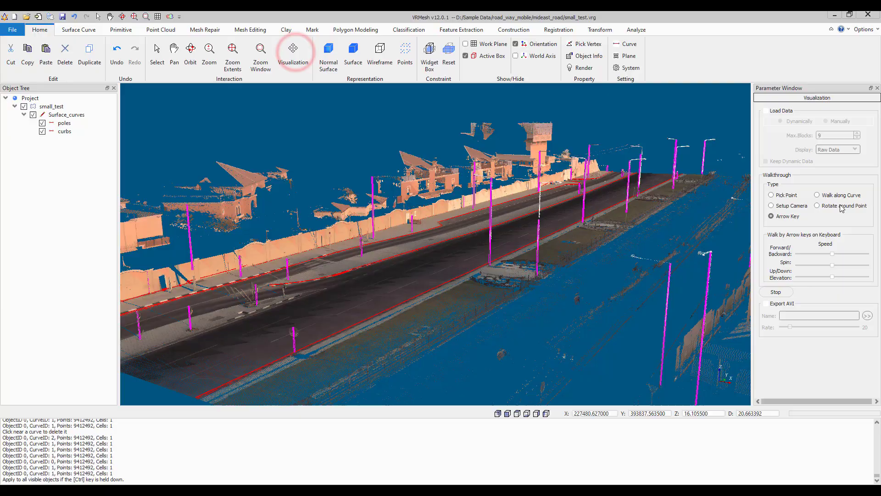
left_click(817, 204)
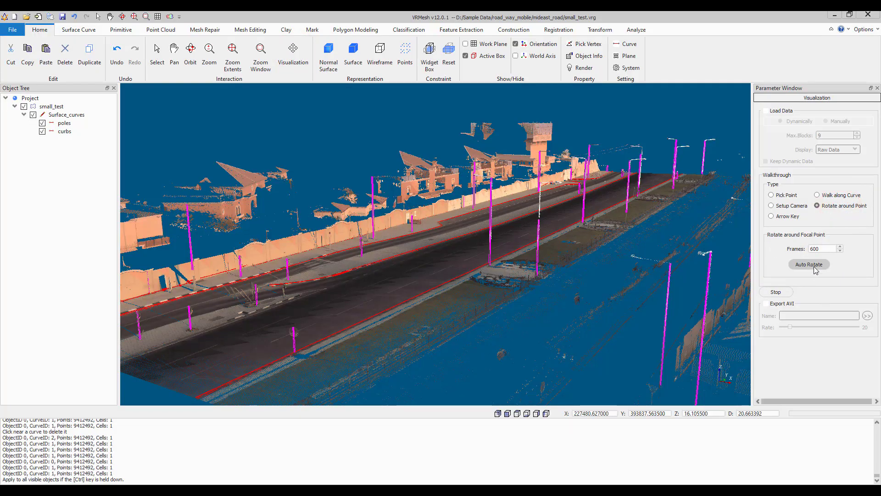
left_click(808, 264)
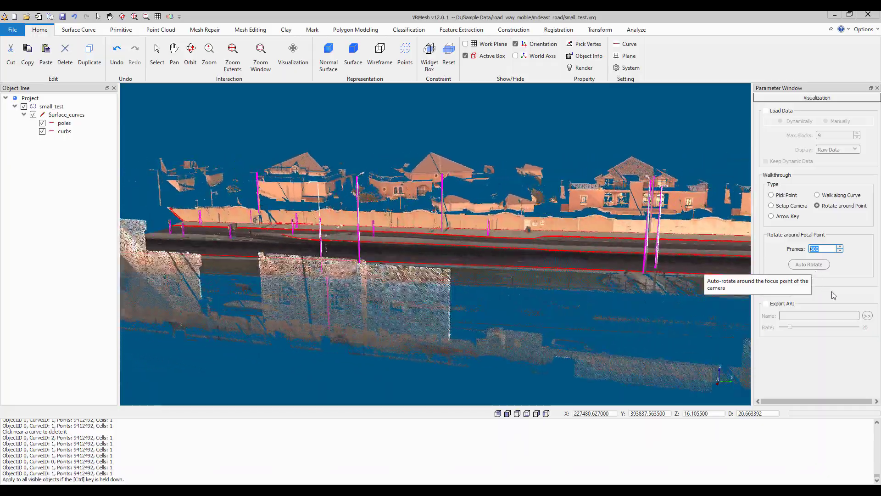
left_click(808, 264)
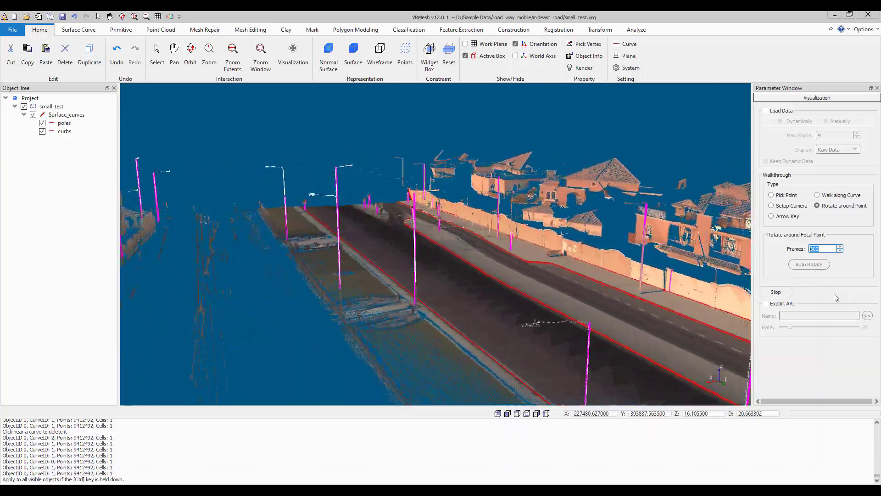